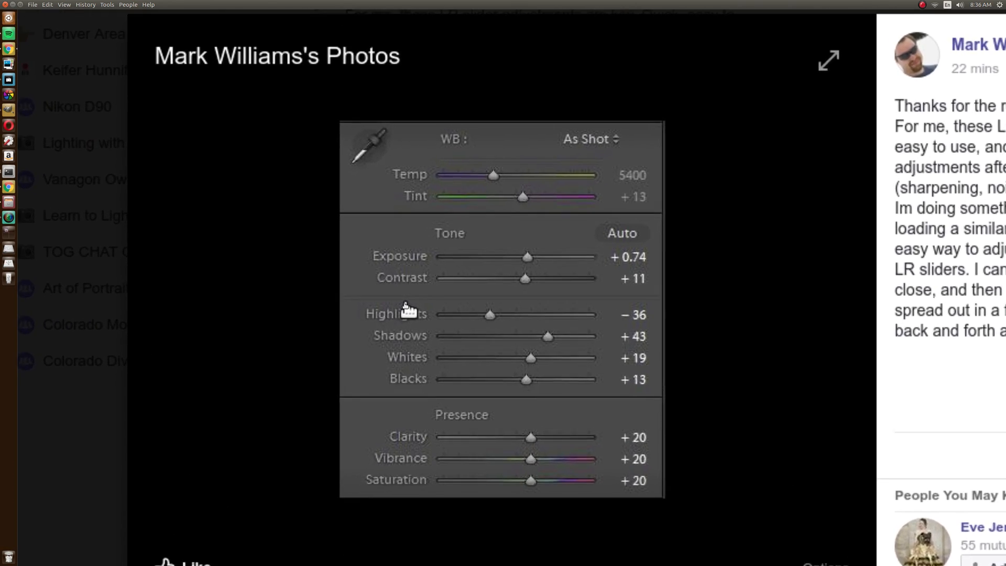
- Enter the darktable folder and page through darktablerc, searching for the 'fav' module entries
{"action": "left_click", "coordinate": [827, 60]}
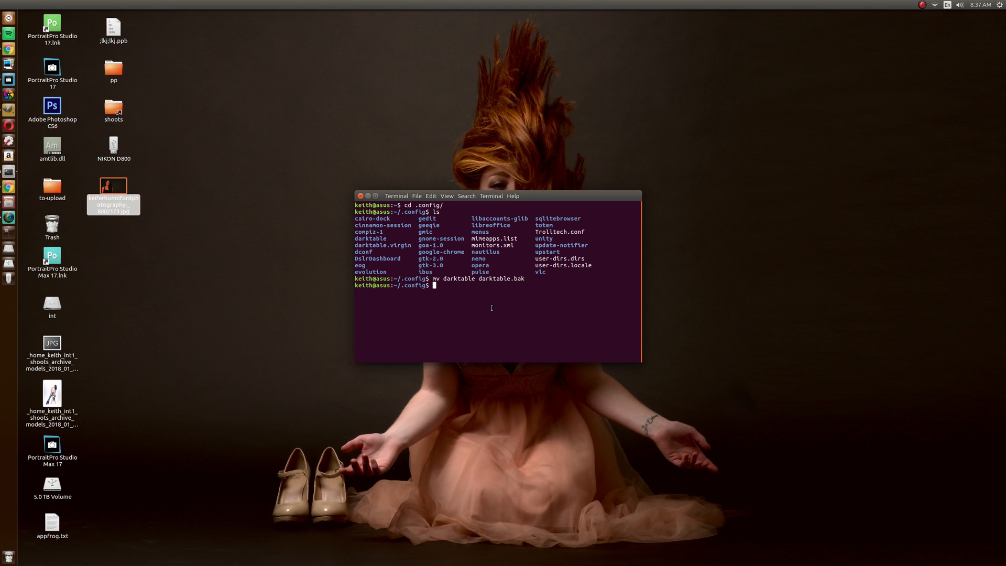
{"action": "type", "text": "cd darktable"}
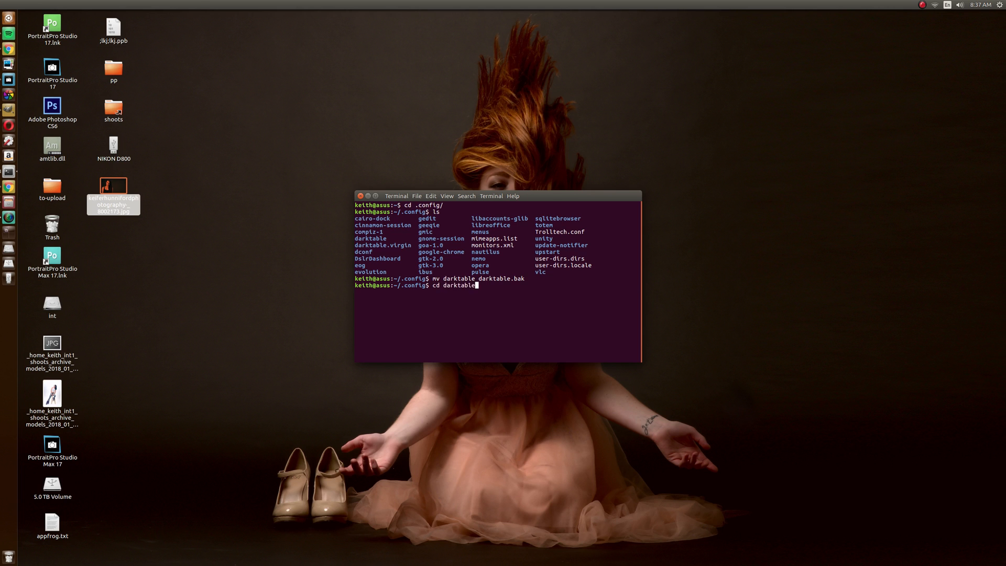
{"action": "key", "text": "Return"}
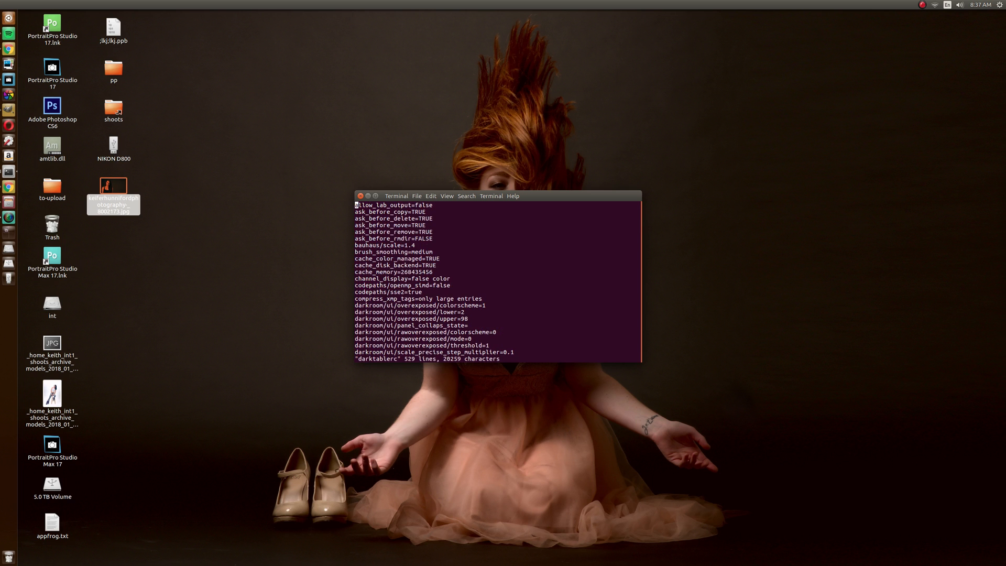
{"action": "scroll", "scroll_direction": "down", "scroll_amount": 3}
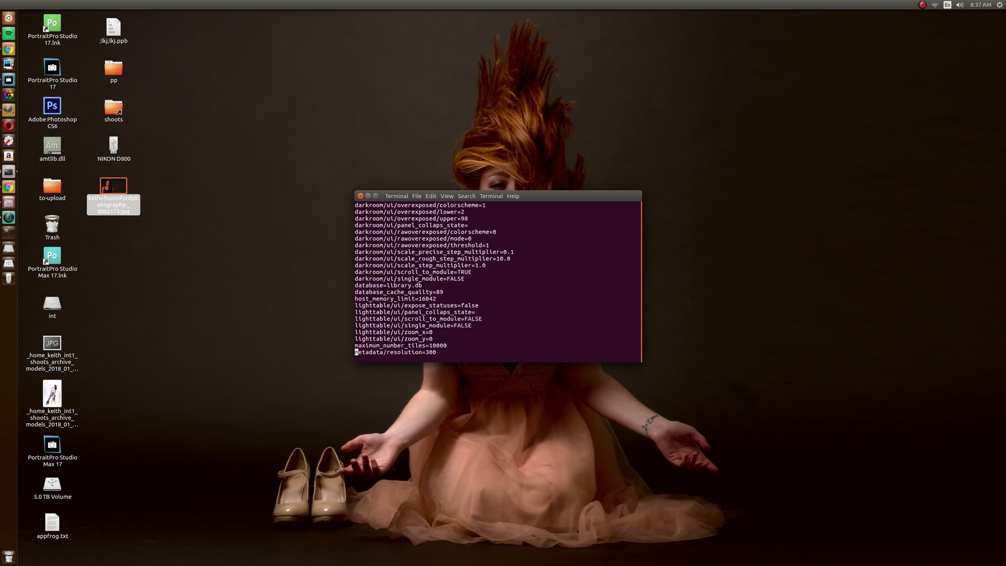
{"action": "scroll", "scroll_direction": "down", "scroll_amount": 3}
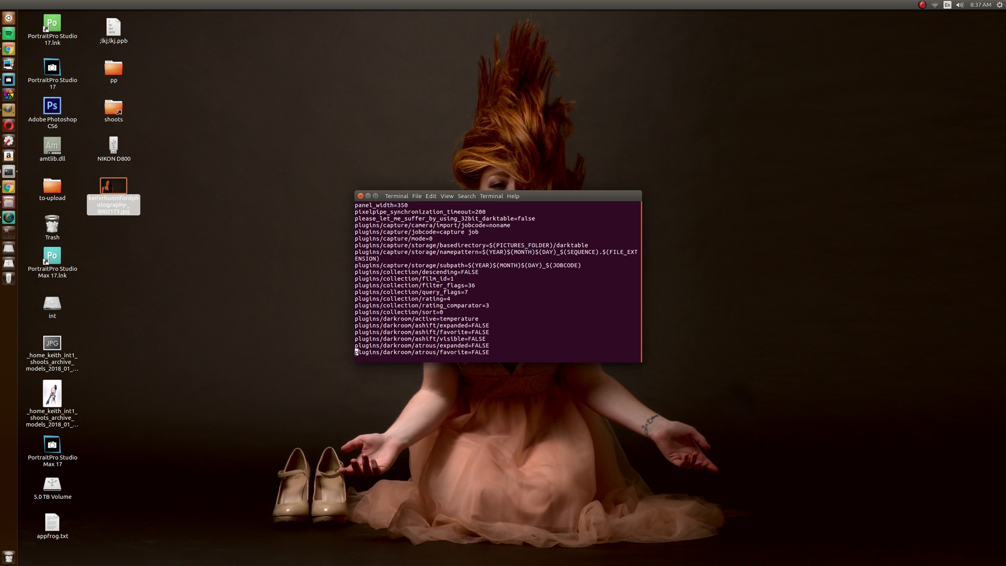
{"action": "type", "text": "/fav"}
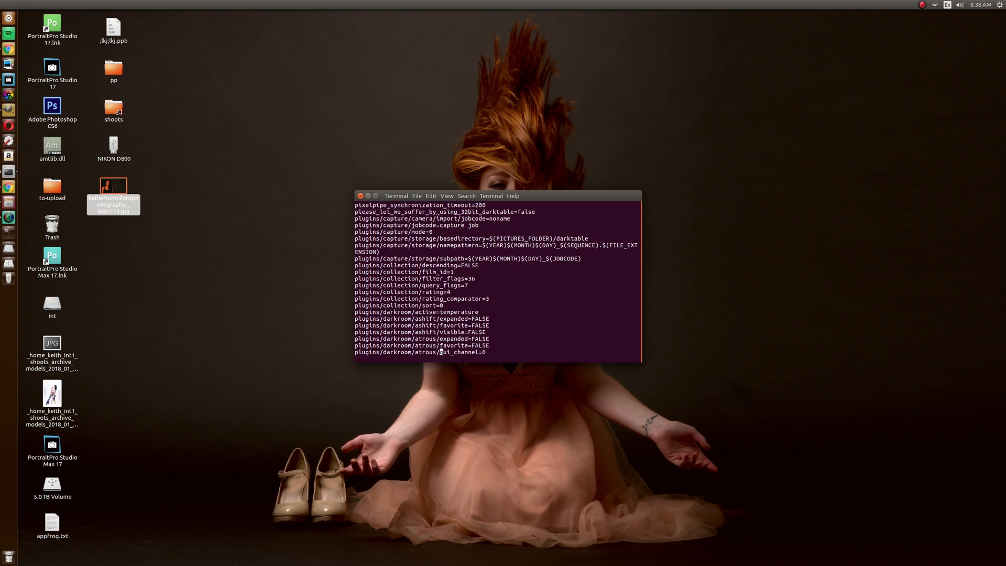
{"action": "scroll", "scroll_direction": "down", "scroll_amount": 3}
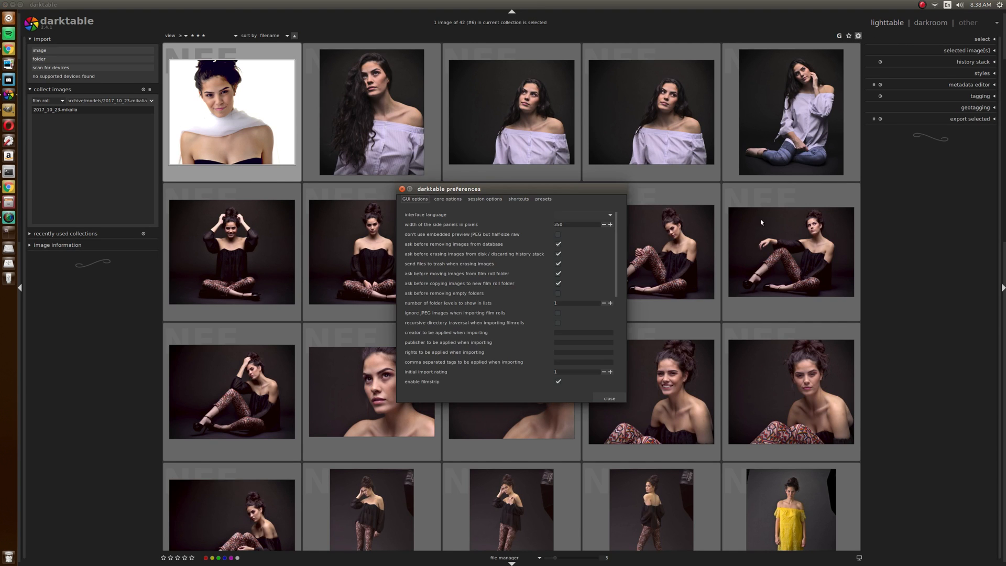
- Scroll the view after dismissing preferences over the 42-image lighttable collection
{"action": "scroll", "scroll_direction": "down", "scroll_amount": 3}
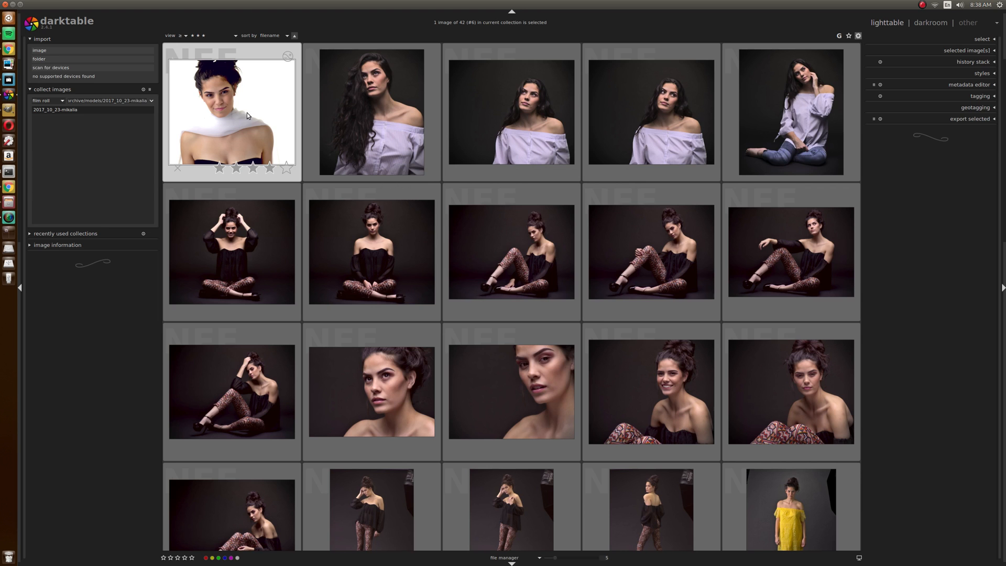
- Bring the white-scarf portrait into the darkroom and expand the exposure module
{"action": "left_click", "coordinate": [929, 22]}
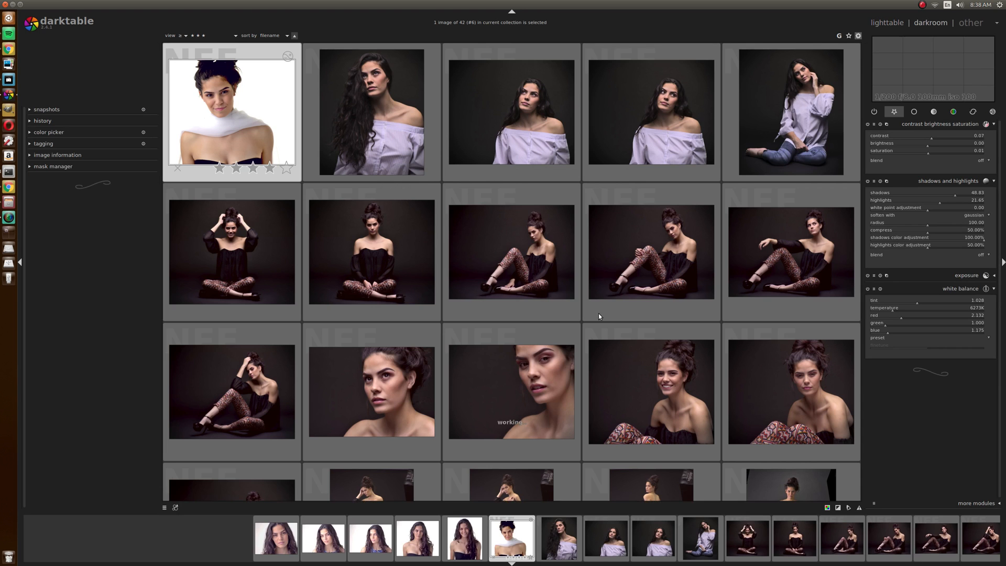
{"action": "double_click", "coordinate": [230, 112]}
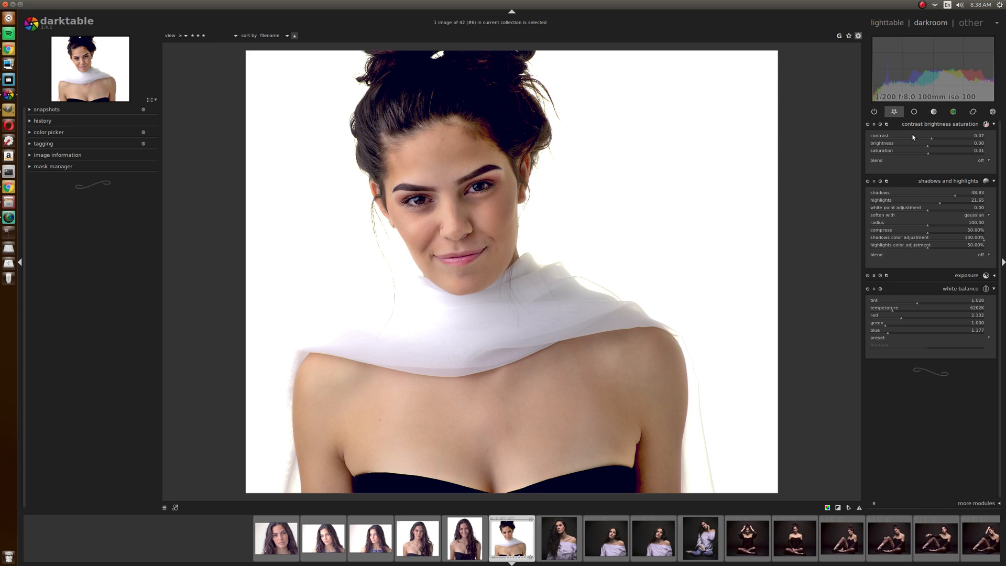
{"action": "mouse_move", "coordinate": [919, 123]}
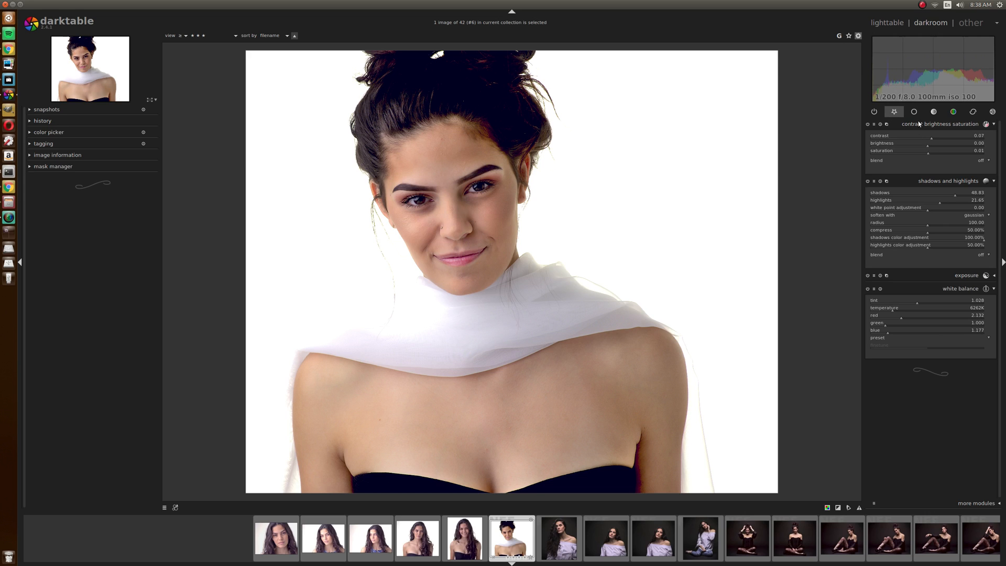
{"action": "mouse_move", "coordinate": [946, 183]}
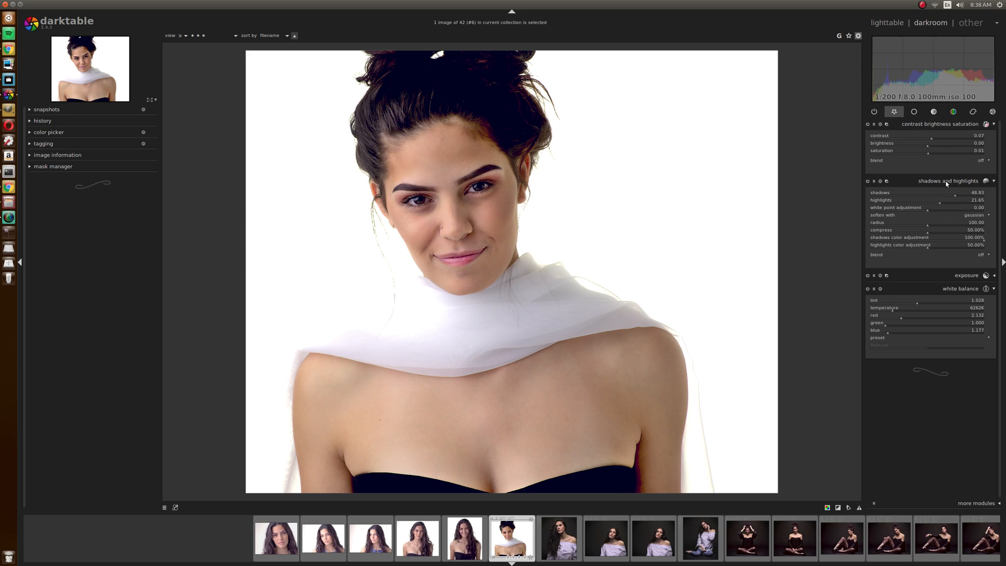
{"action": "left_click", "coordinate": [966, 275]}
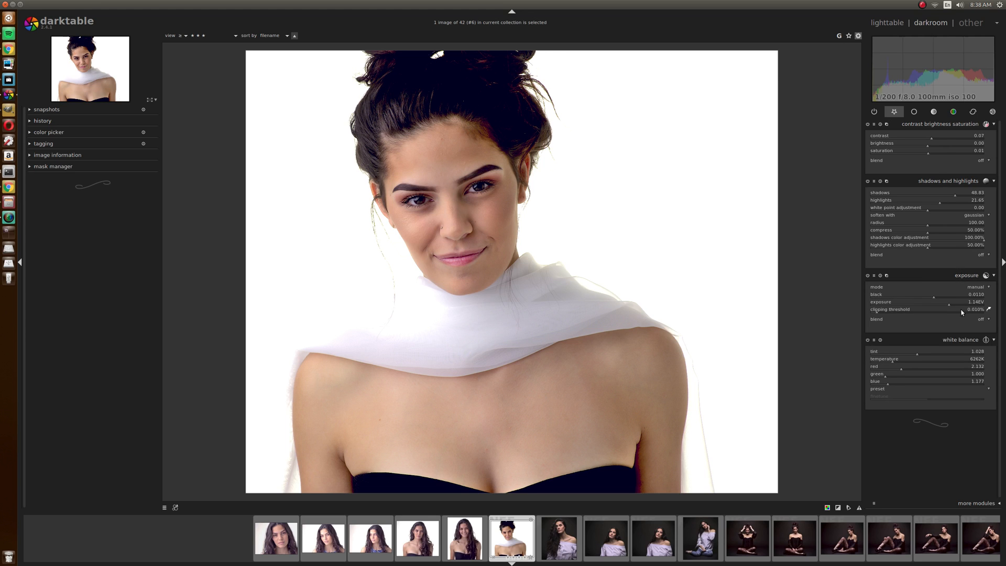
{"action": "mouse_move", "coordinate": [961, 423]}
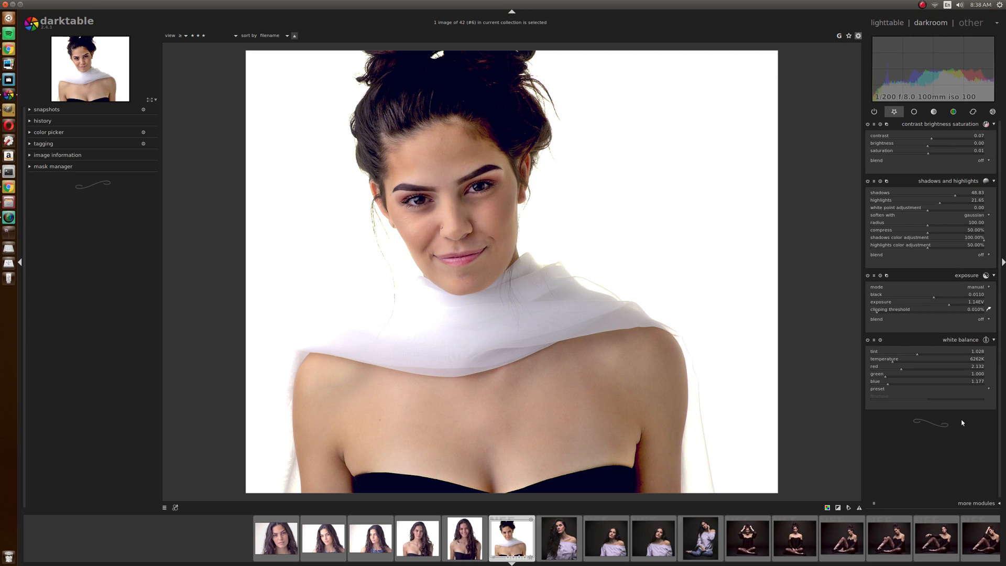
{"action": "left_click", "coordinate": [976, 502]}
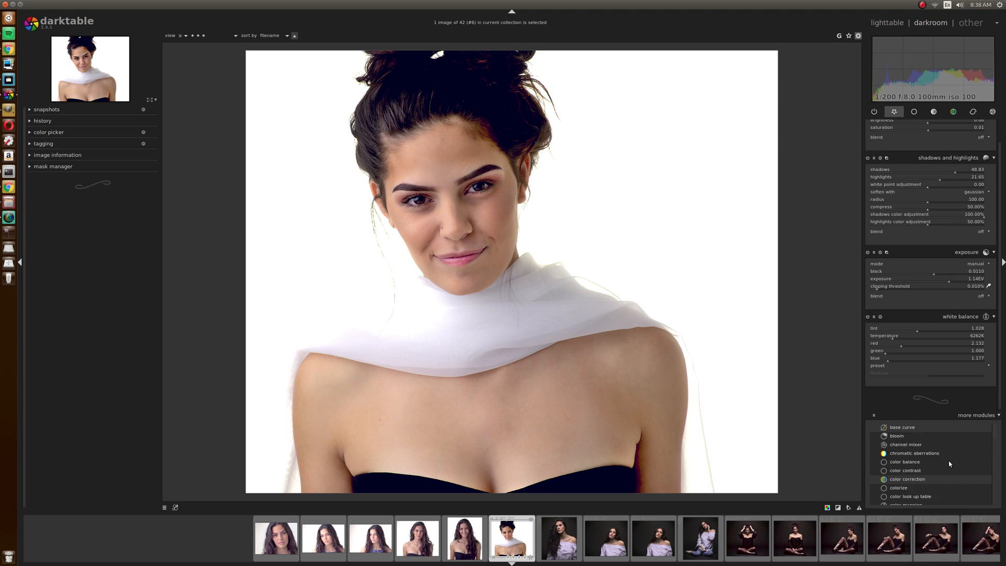
{"action": "scroll", "scroll_direction": "down", "scroll_amount": 3}
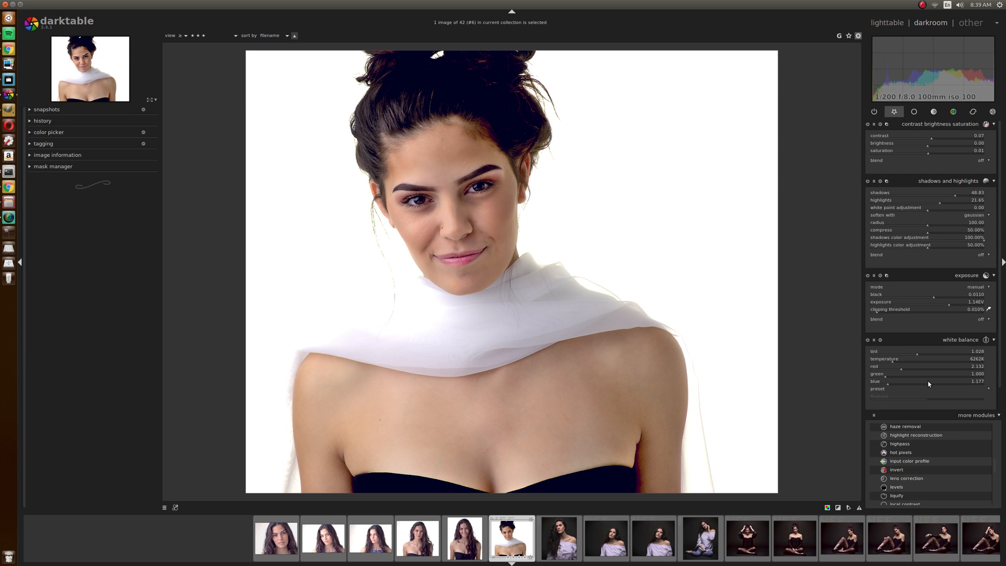
{"action": "scroll", "scroll_direction": "down", "scroll_amount": 3}
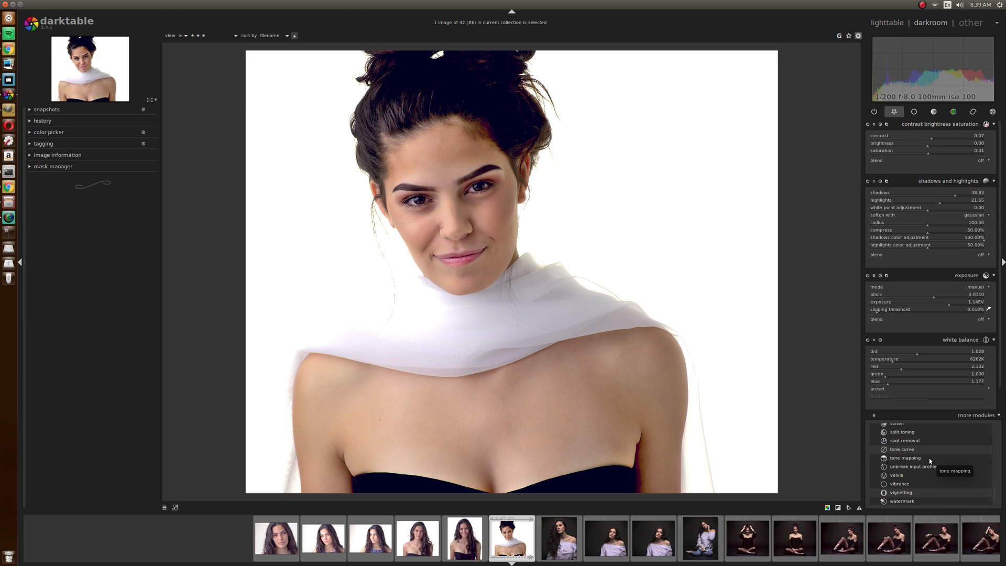
{"action": "left_click", "coordinate": [899, 484]}
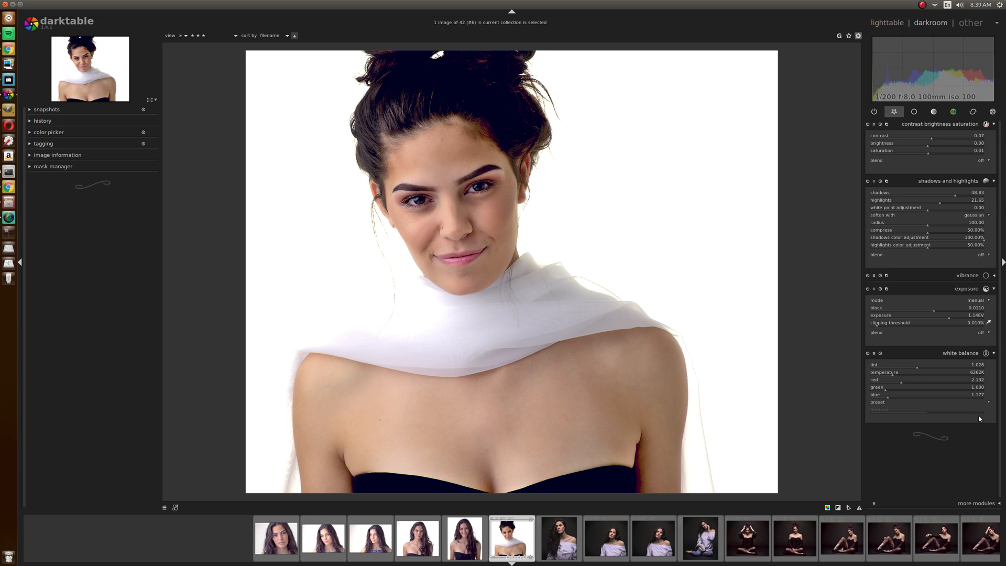
{"action": "mouse_move", "coordinate": [295, 258]}
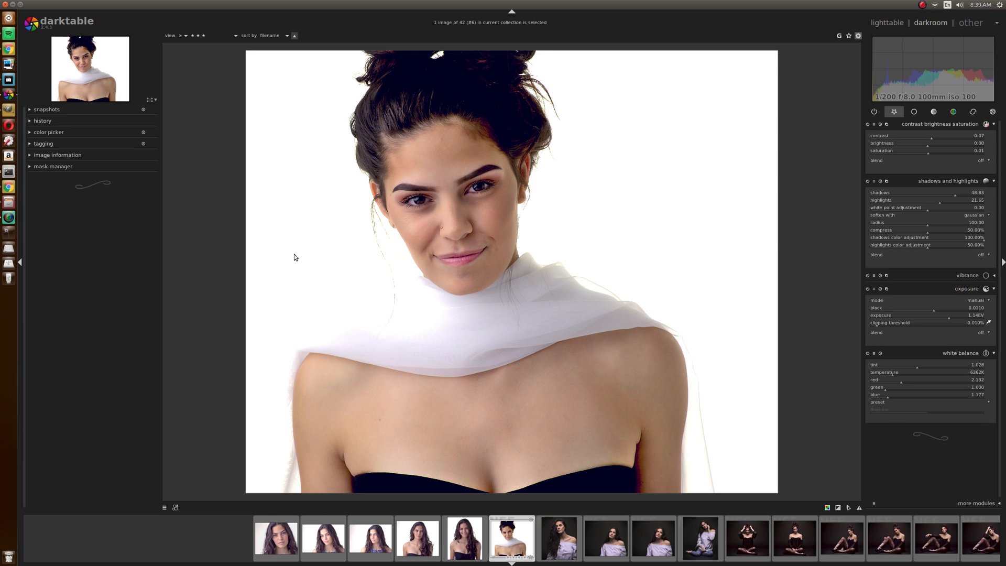
{"action": "mouse_move", "coordinate": [358, 216]}
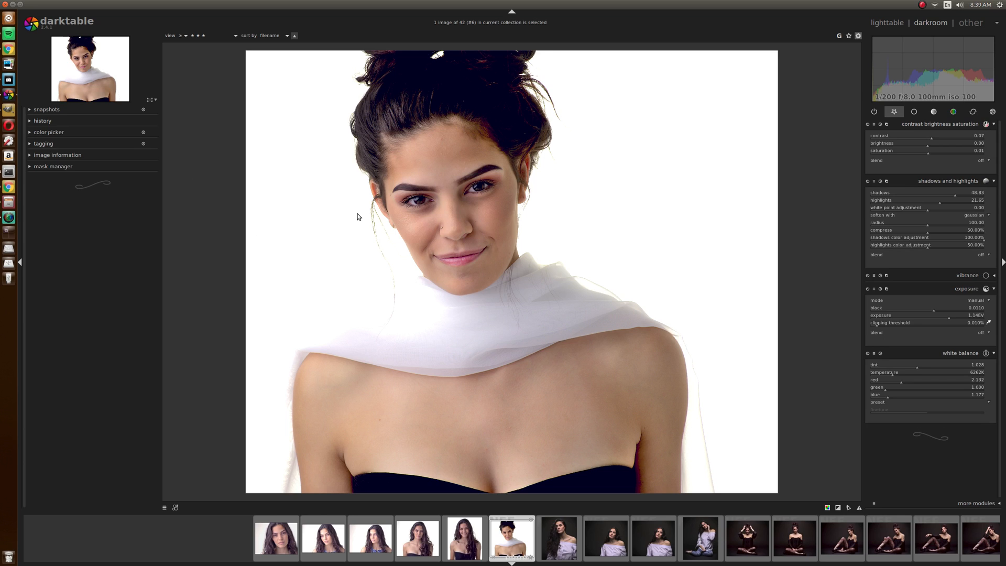
{"action": "mouse_move", "coordinate": [940, 142]}
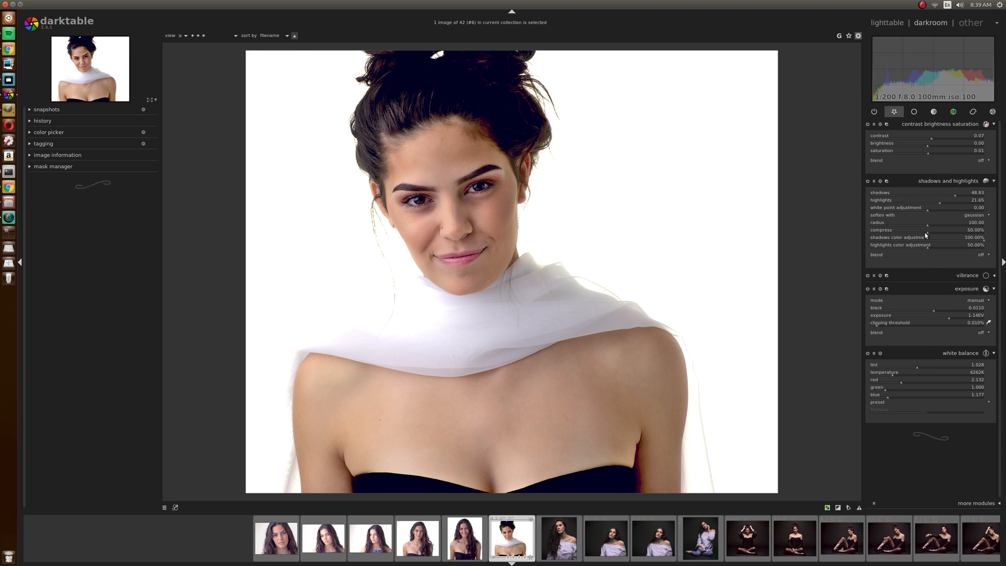
{"action": "mouse_move", "coordinate": [316, 33]}
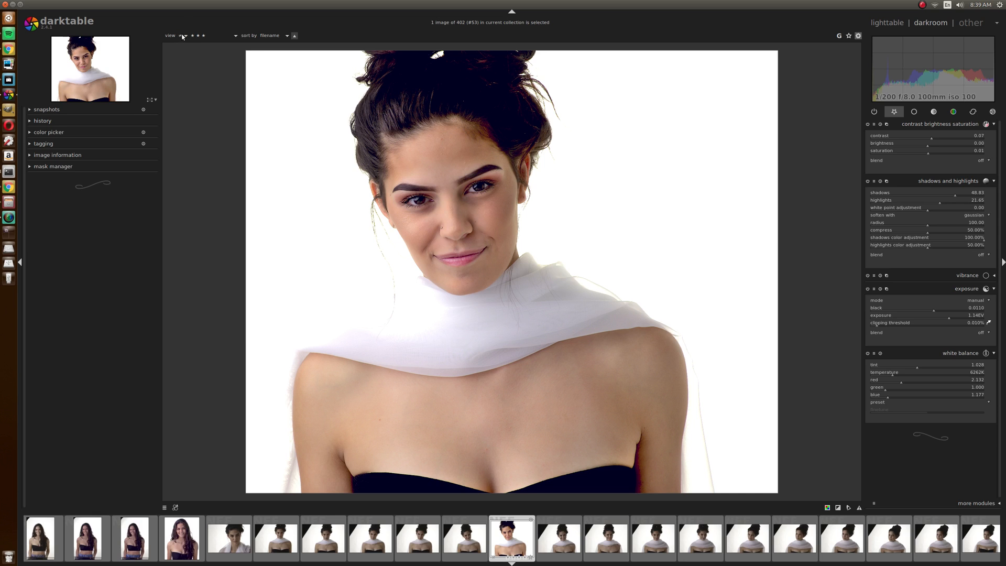
- Filter to top-rated images and browse the resulting 31-image roll as thumbnails
{"action": "left_click", "coordinate": [183, 36]}
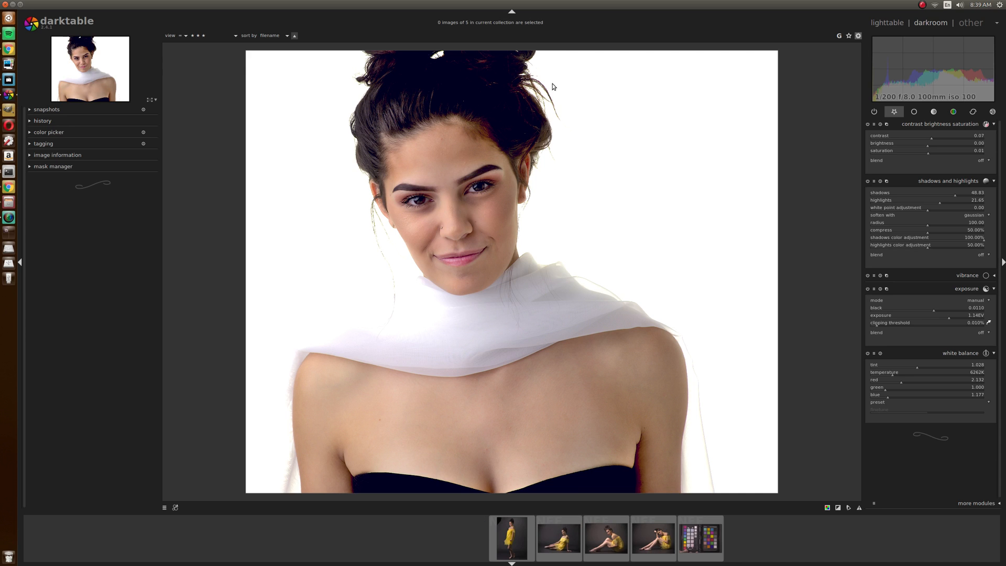
{"action": "mouse_move", "coordinate": [622, 24]}
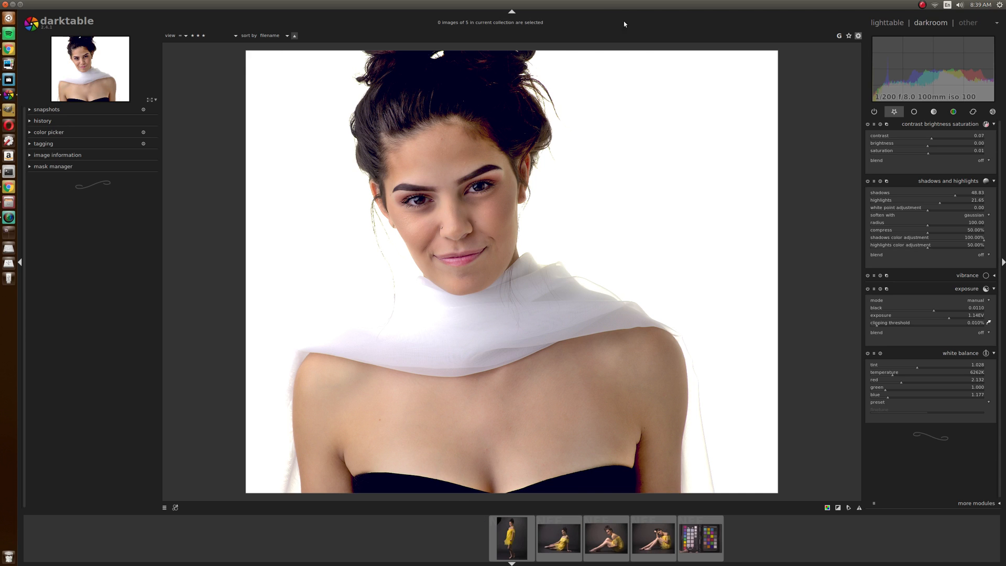
{"action": "left_click", "coordinate": [886, 22]}
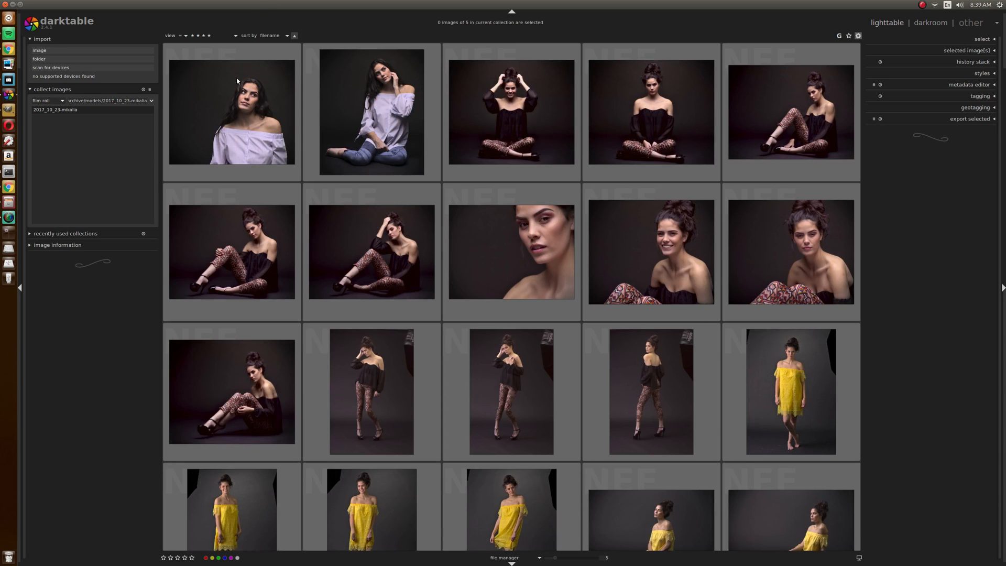
{"action": "scroll", "scroll_direction": "down", "scroll_amount": 3}
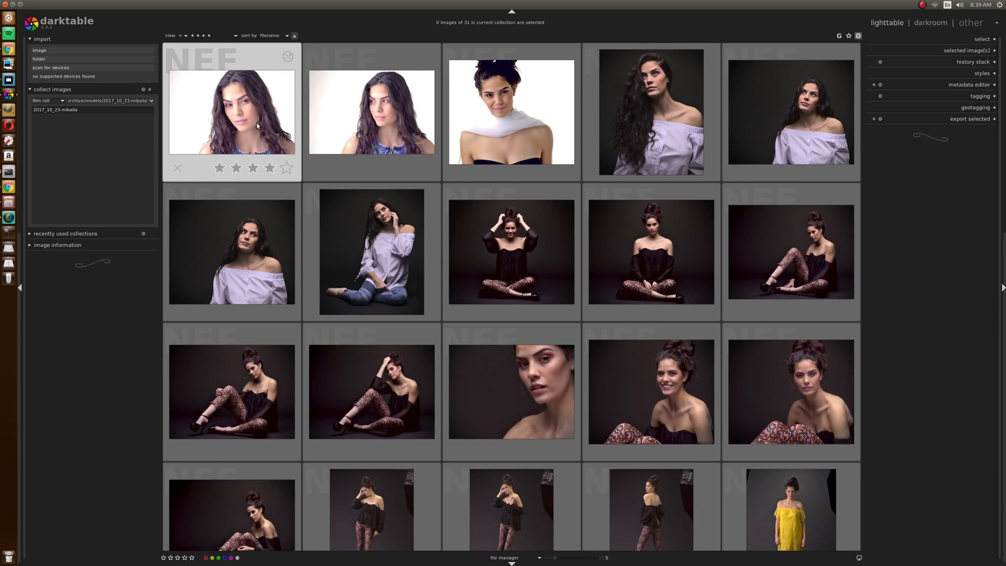
{"action": "mouse_move", "coordinate": [233, 120]}
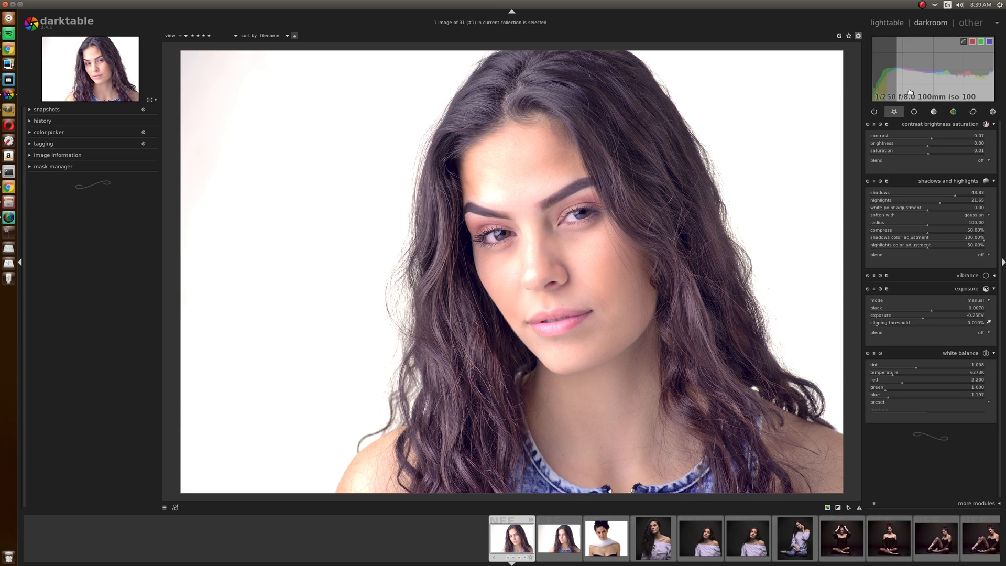
{"action": "mouse_move", "coordinate": [981, 161]}
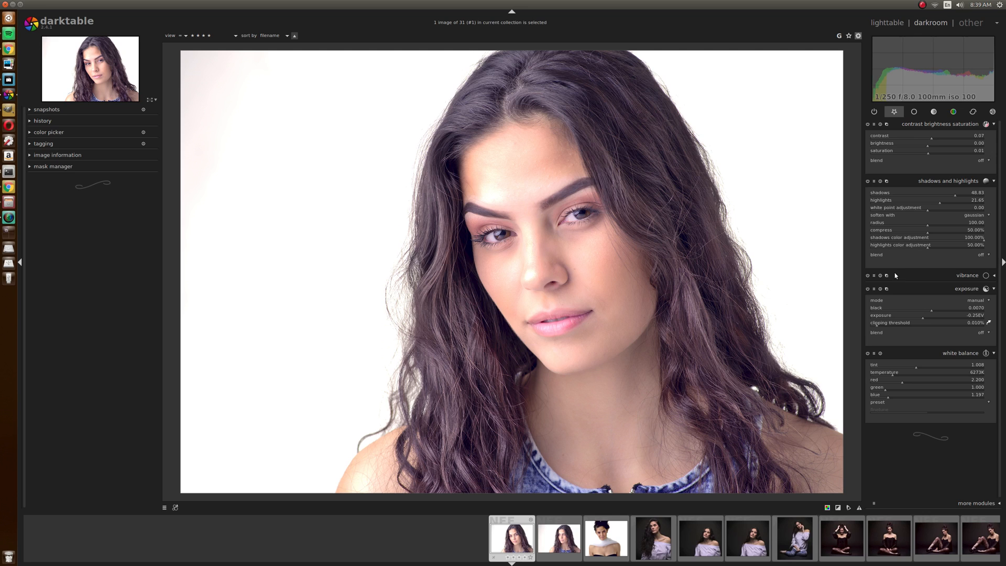
- Expand the vibrance module on the long-haired portrait in the darkroom
{"action": "left_click", "coordinate": [967, 275]}
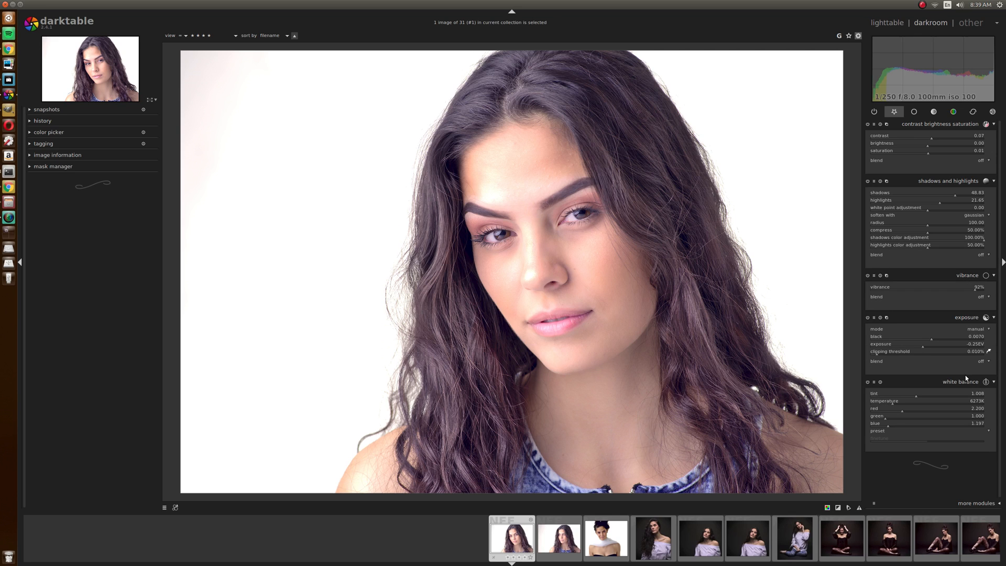
{"action": "mouse_move", "coordinate": [899, 370]}
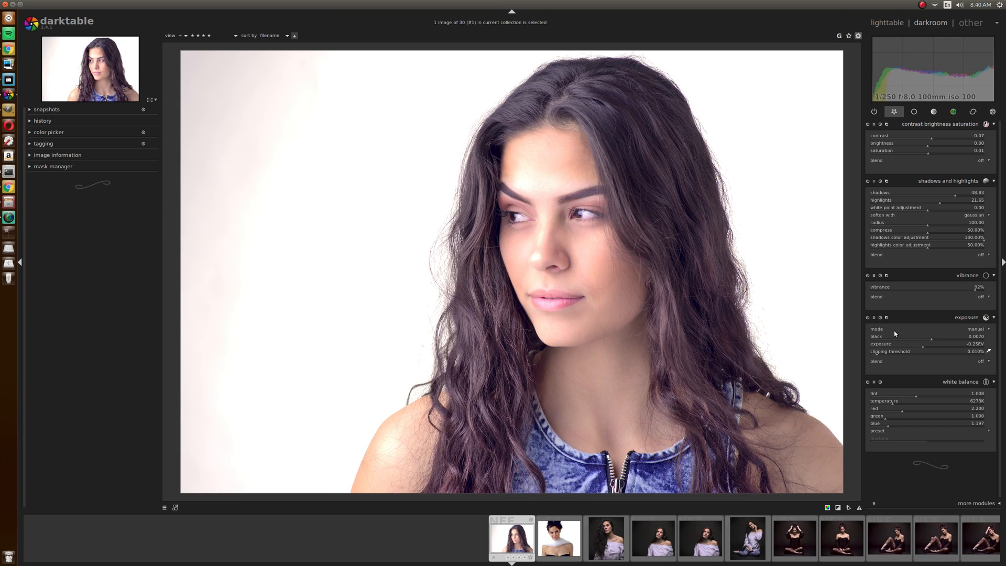
{"action": "mouse_move", "coordinate": [510, 100]}
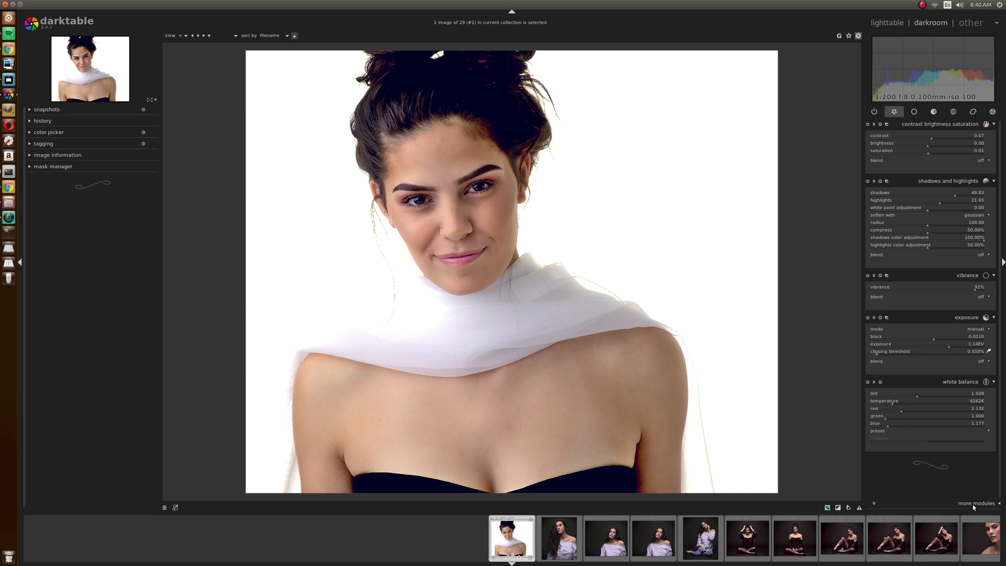
- Set vibrance blending to parametric mask via 'more modules', then collapse vibrance
{"action": "left_click", "coordinate": [975, 503]}
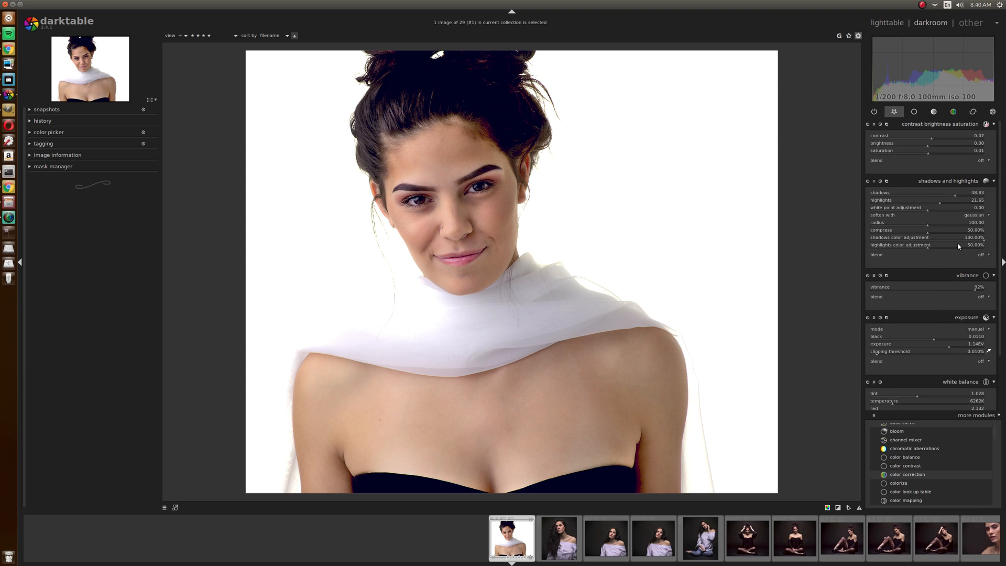
{"action": "left_click", "coordinate": [980, 297]}
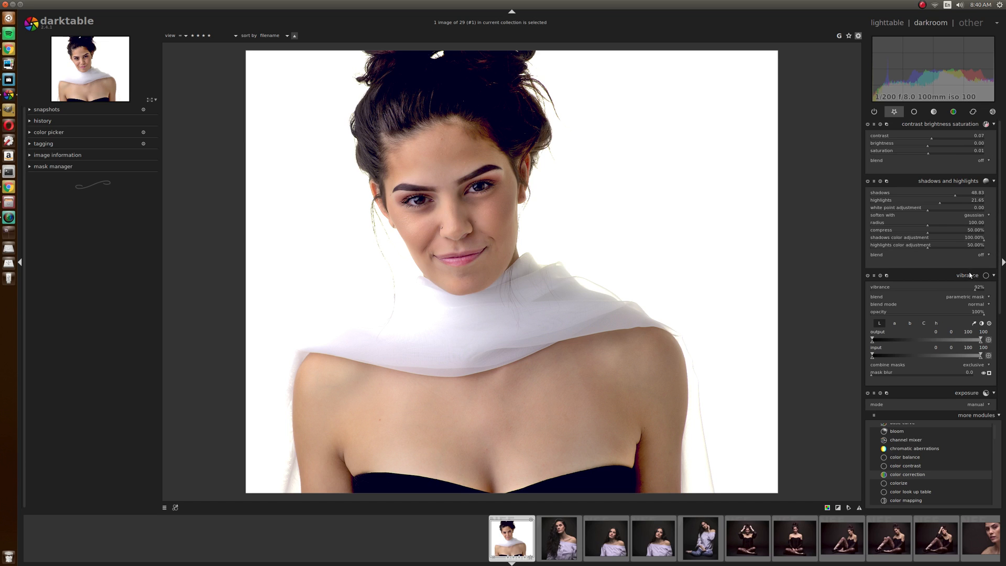
{"action": "mouse_move", "coordinate": [910, 238]}
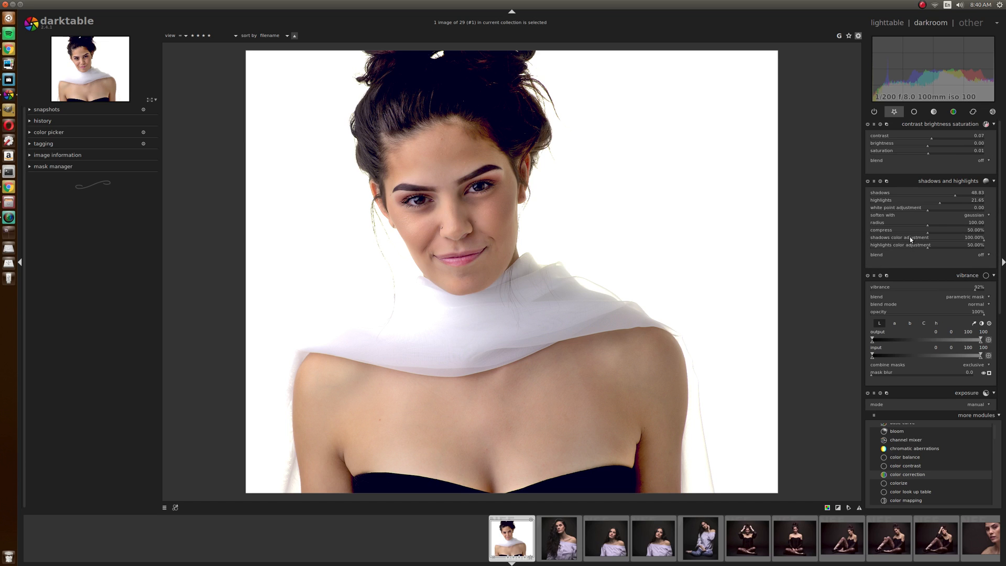
{"action": "mouse_move", "coordinate": [889, 542]}
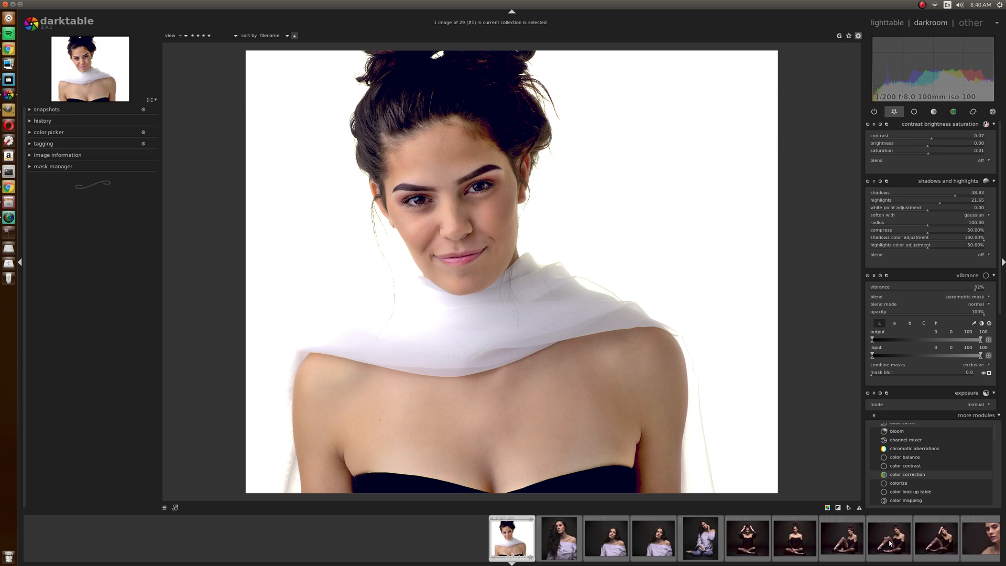
{"action": "left_click", "coordinate": [964, 392]}
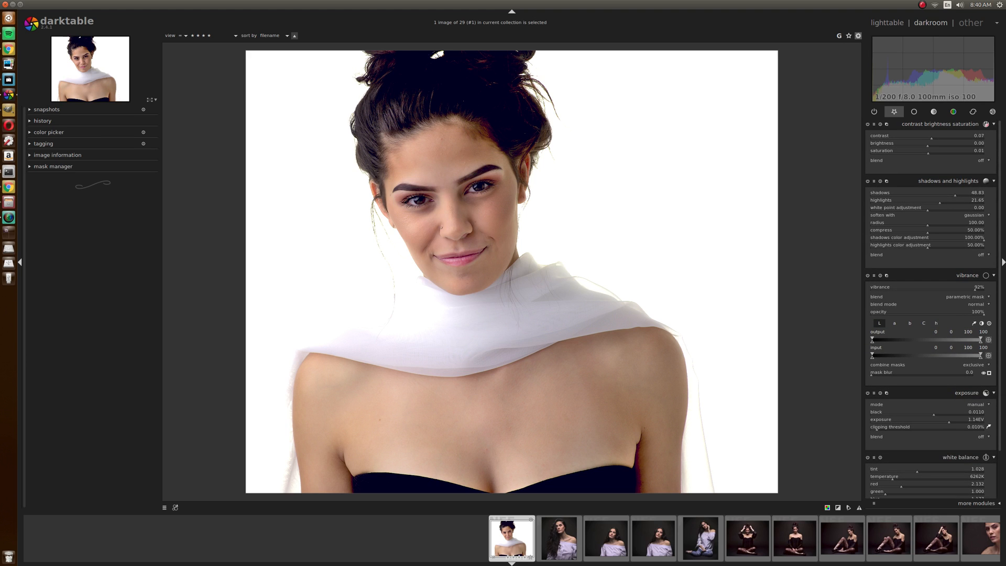
{"action": "left_click", "coordinate": [967, 276]}
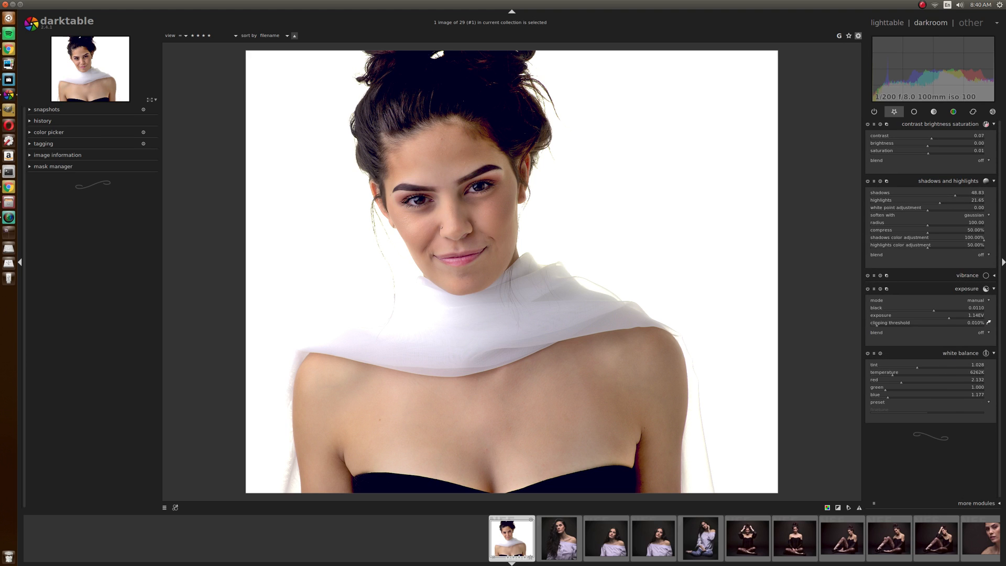